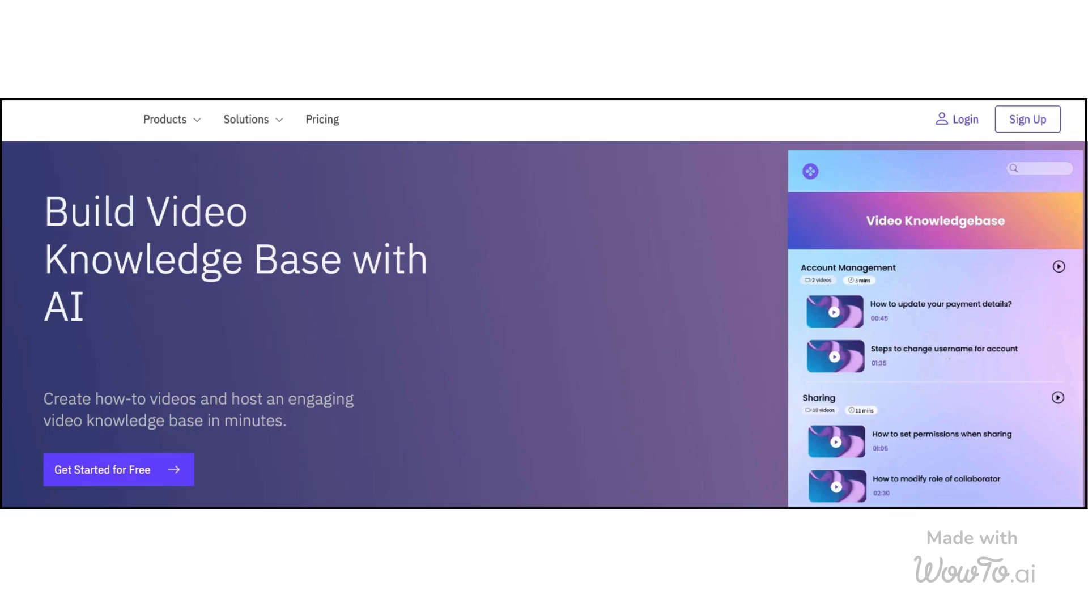
mouse_move(85, 171)
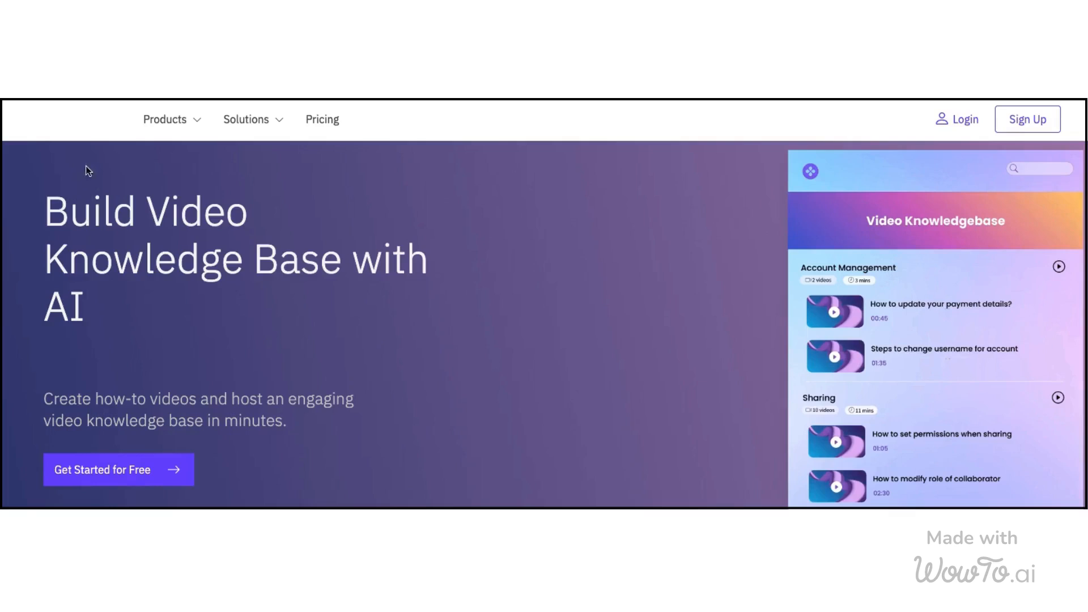
- Add a 'calendar' icon beside This Week, group and duplicate it, then edit the copy's label
left_click(165, 120)
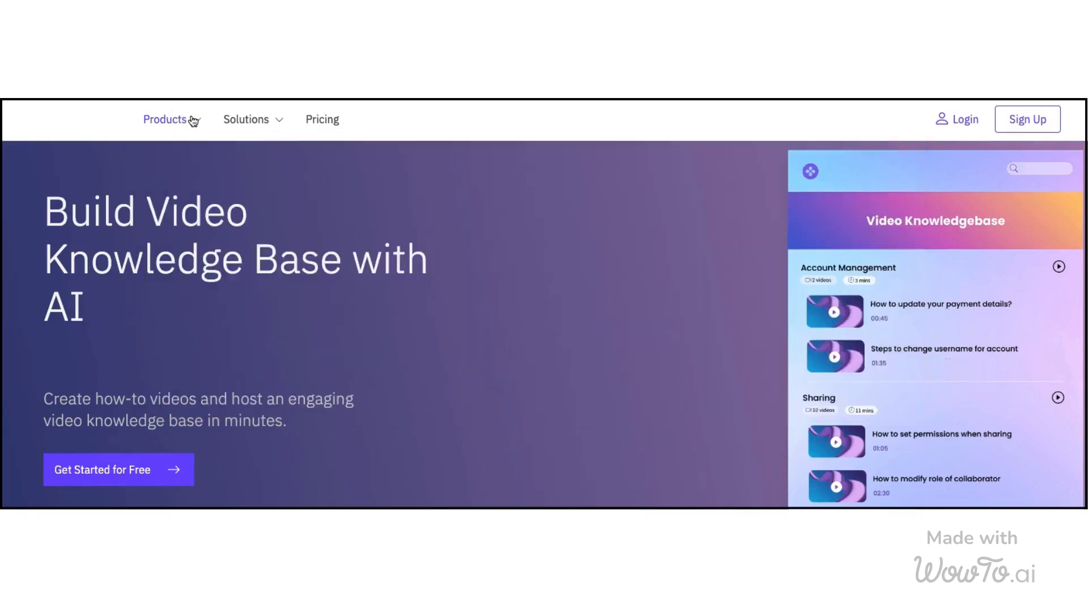
left_click(246, 119)
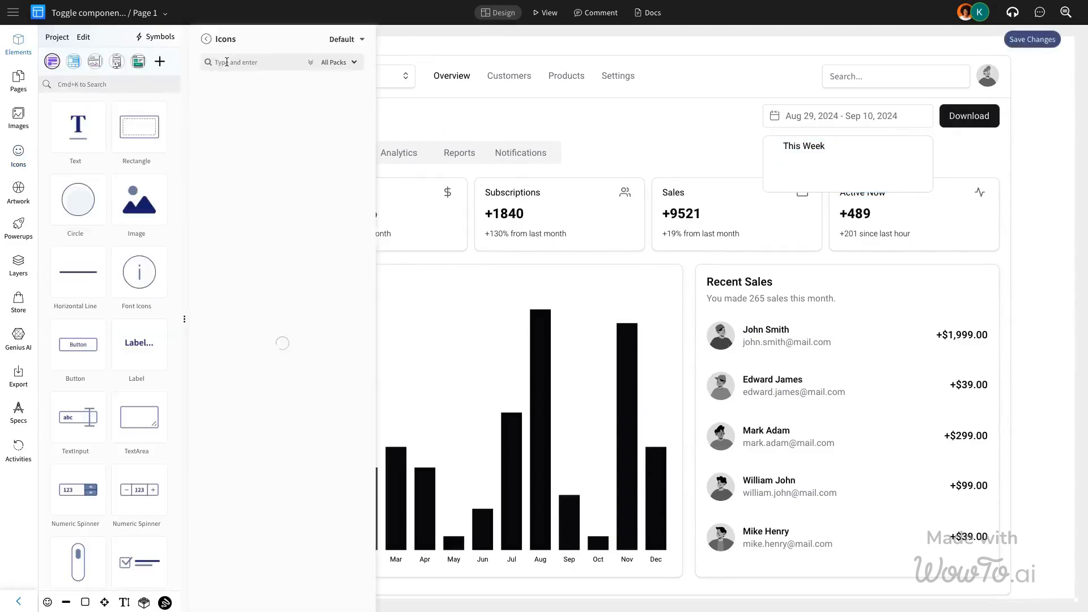
type("calen")
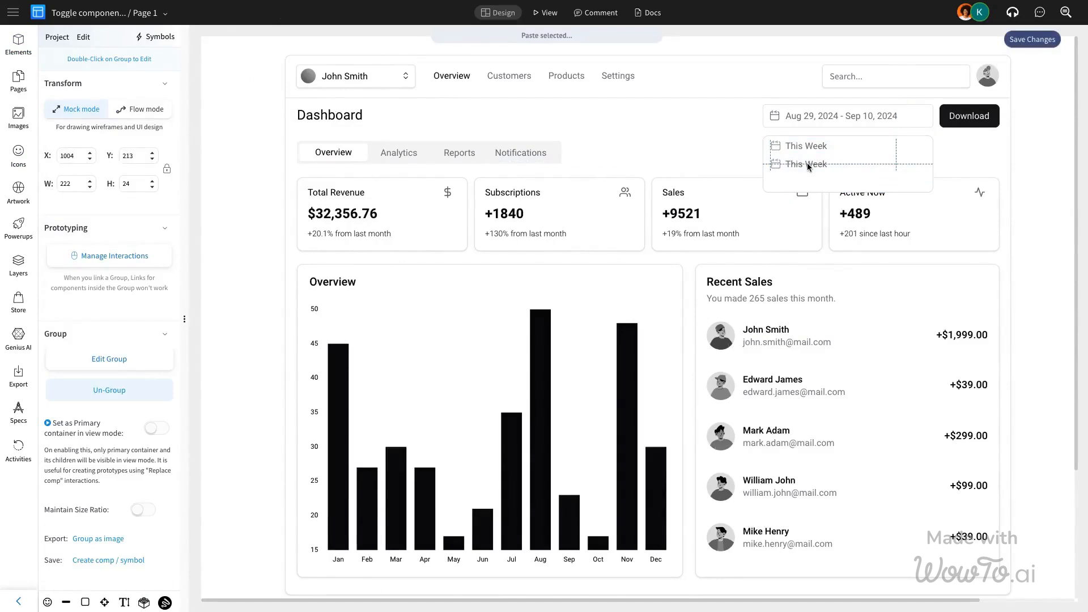
double_click(808, 165)
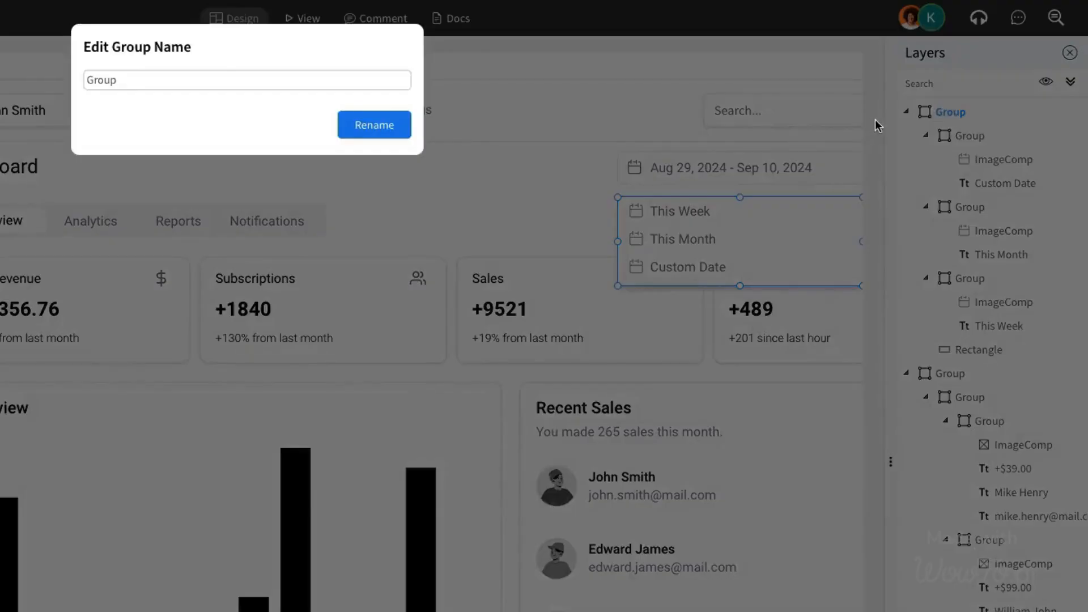
- Rename the top layer group to 'Dropdown' and close the Layers panel
type("Dro")
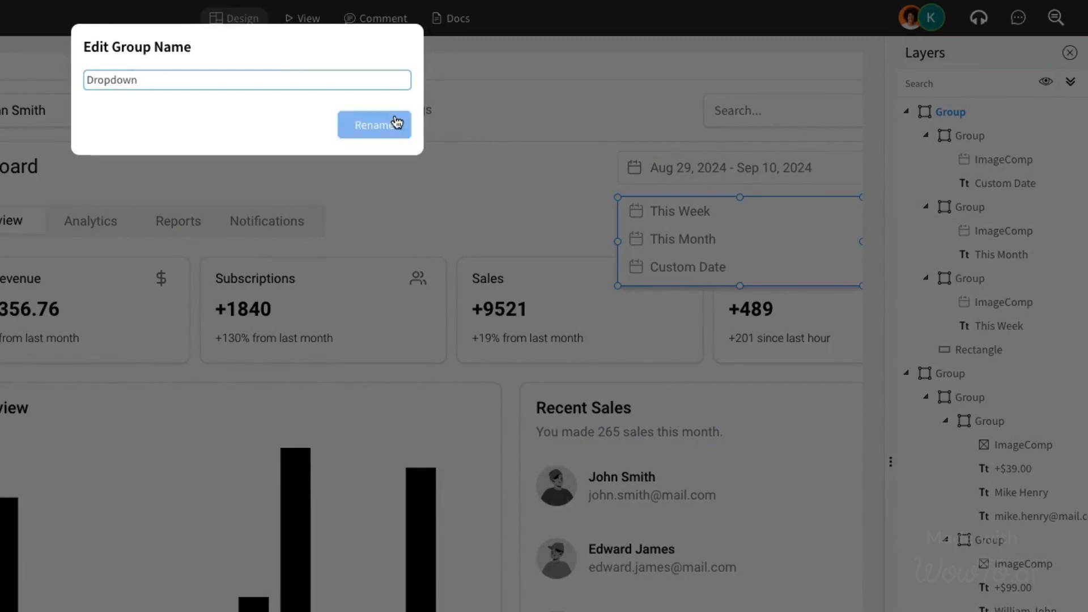
left_click(374, 125)
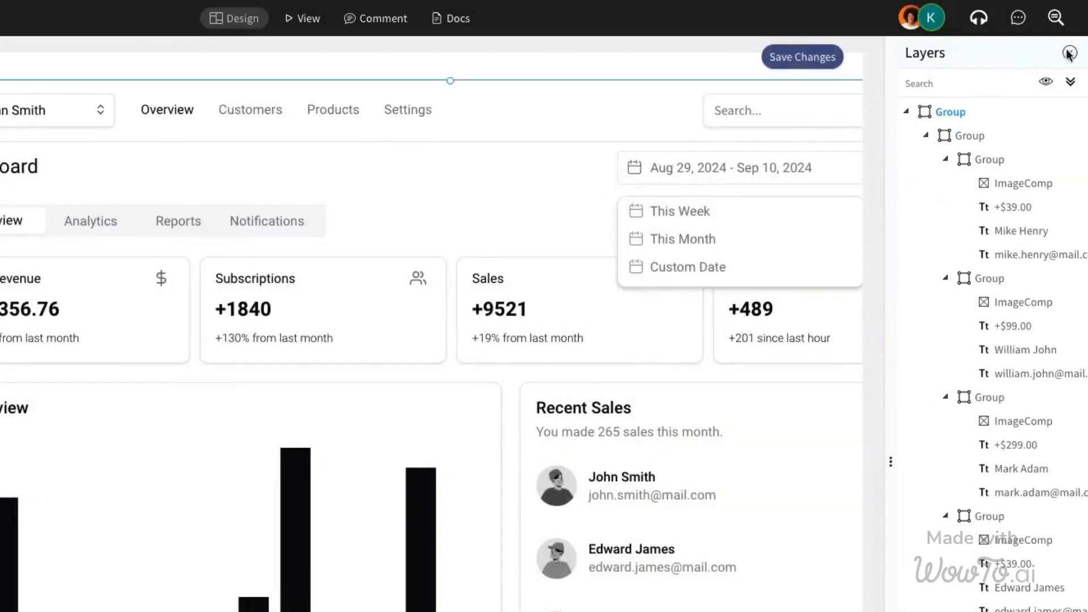
left_click(1068, 52)
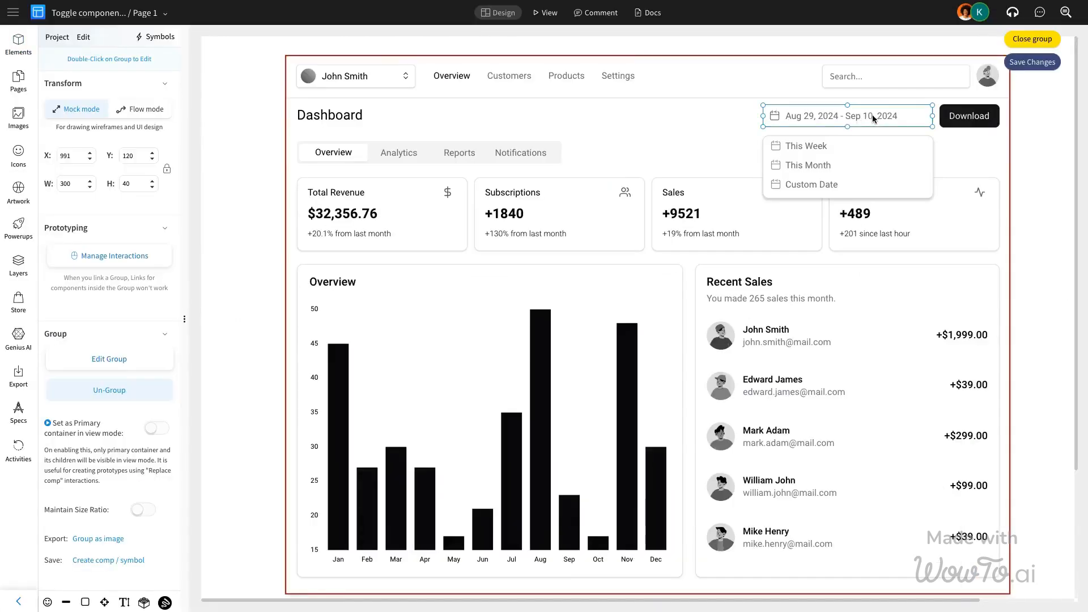
- Add an On Mouse Click interaction on the date selector that toggles the Dropdown group
left_click(109, 256)
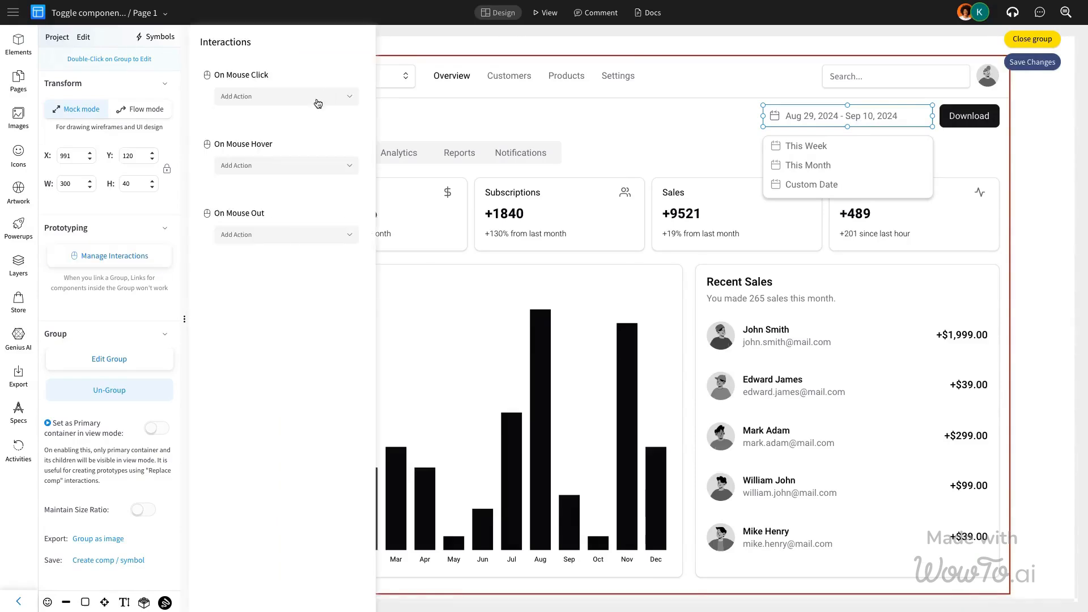
left_click(286, 96)
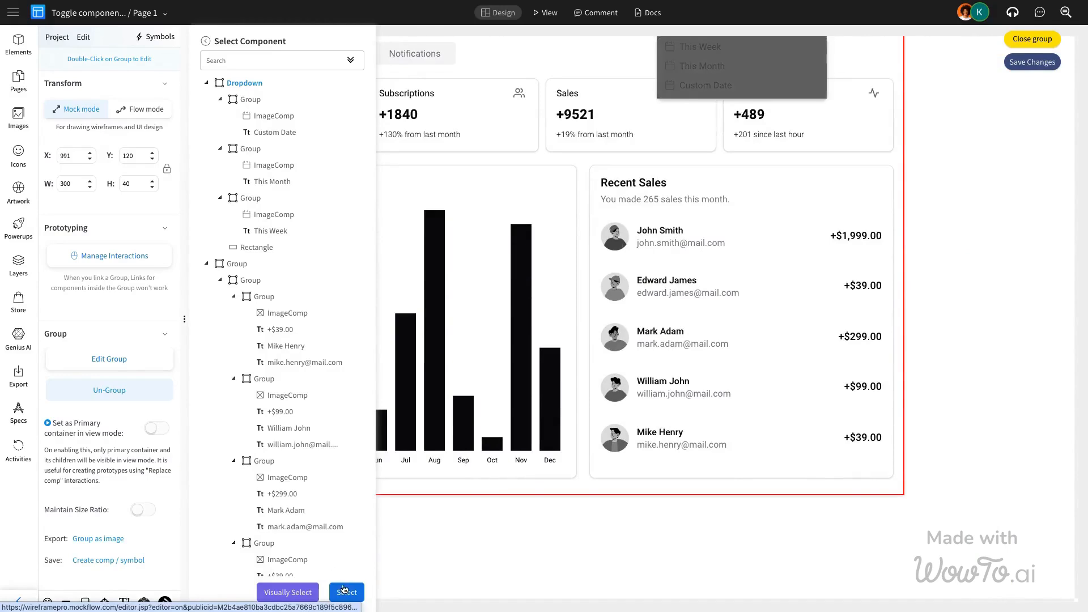
left_click(346, 591)
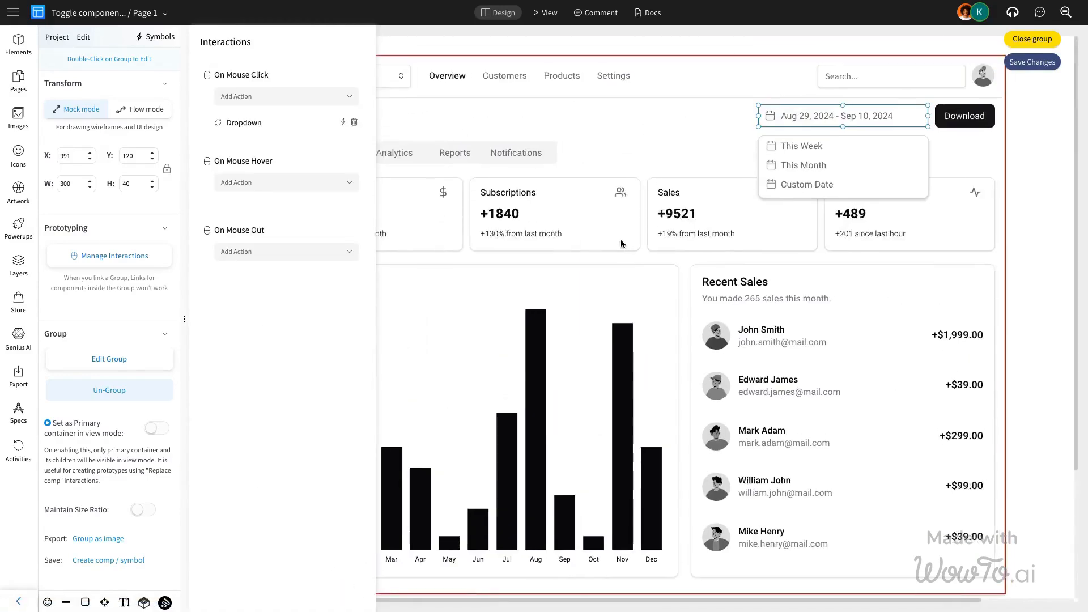
- Give the Dropdown action a RollIn Down effect, save, and switch to View mode
left_click(244, 123)
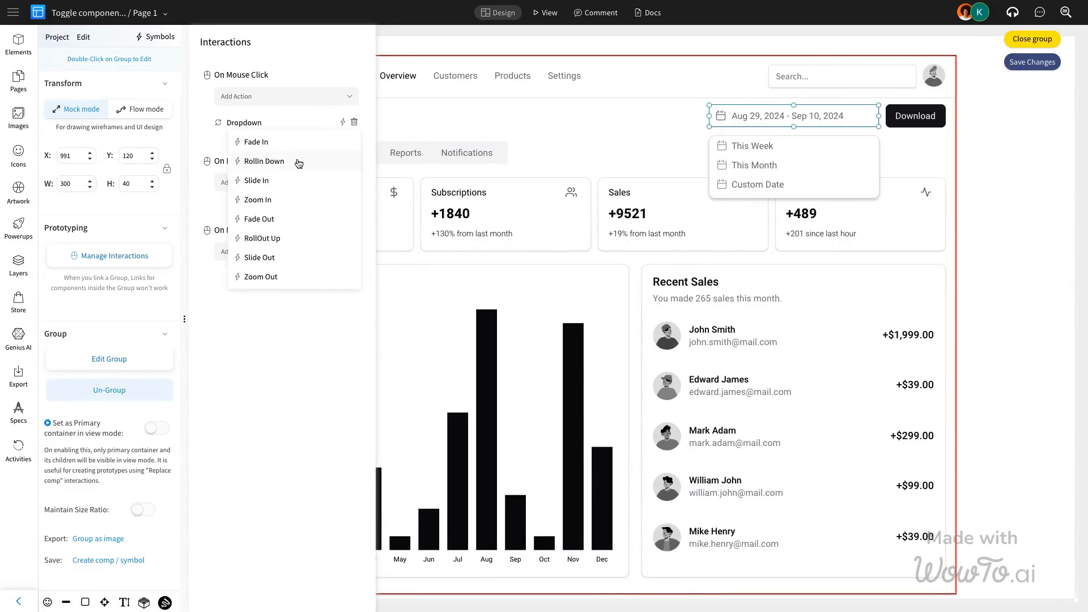
left_click(263, 161)
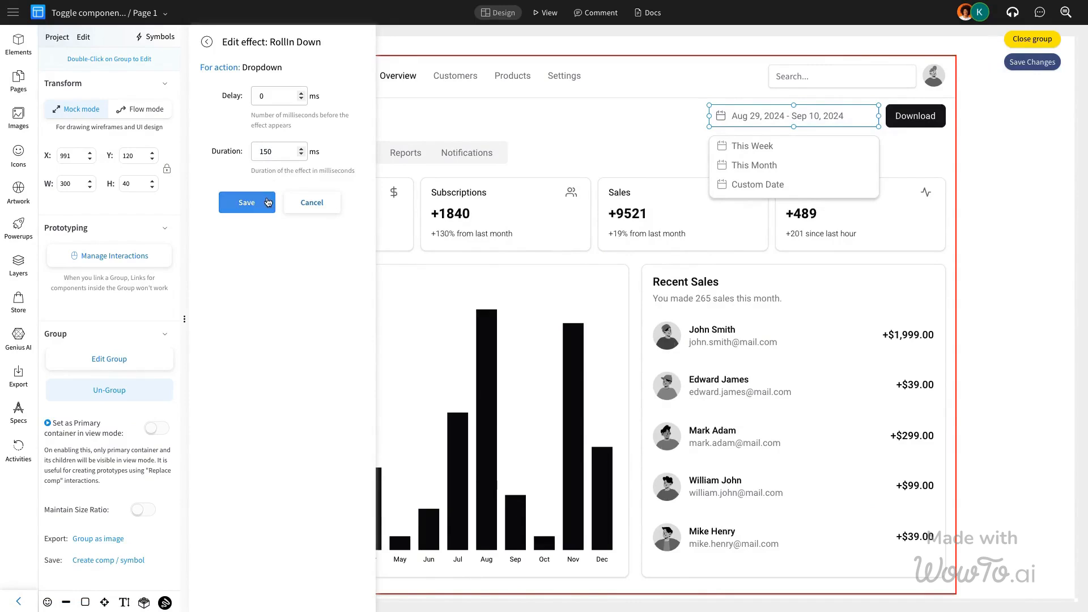
left_click(247, 202)
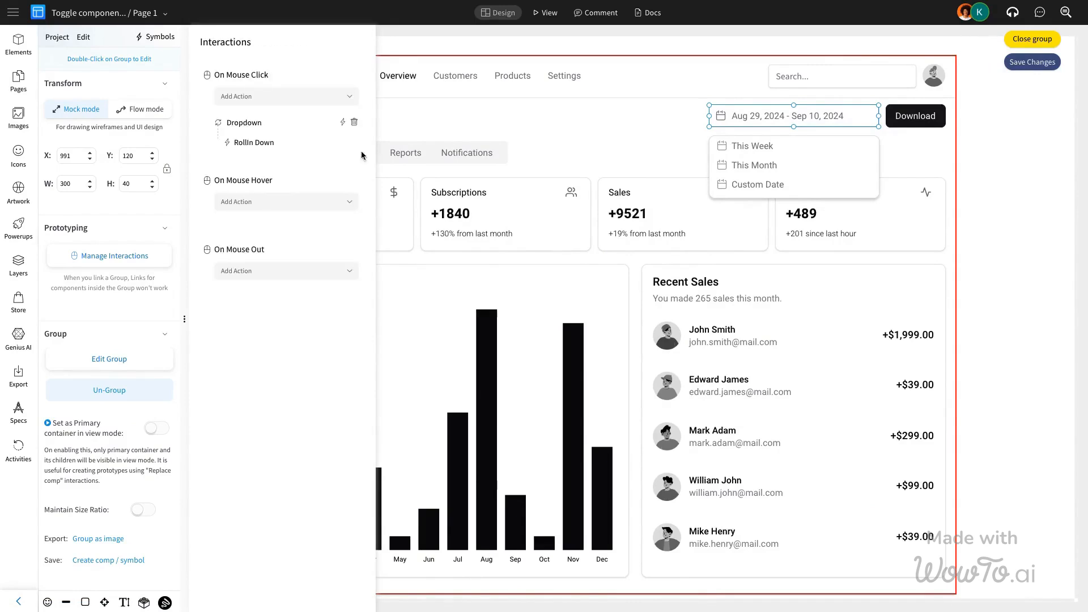
left_click(549, 12)
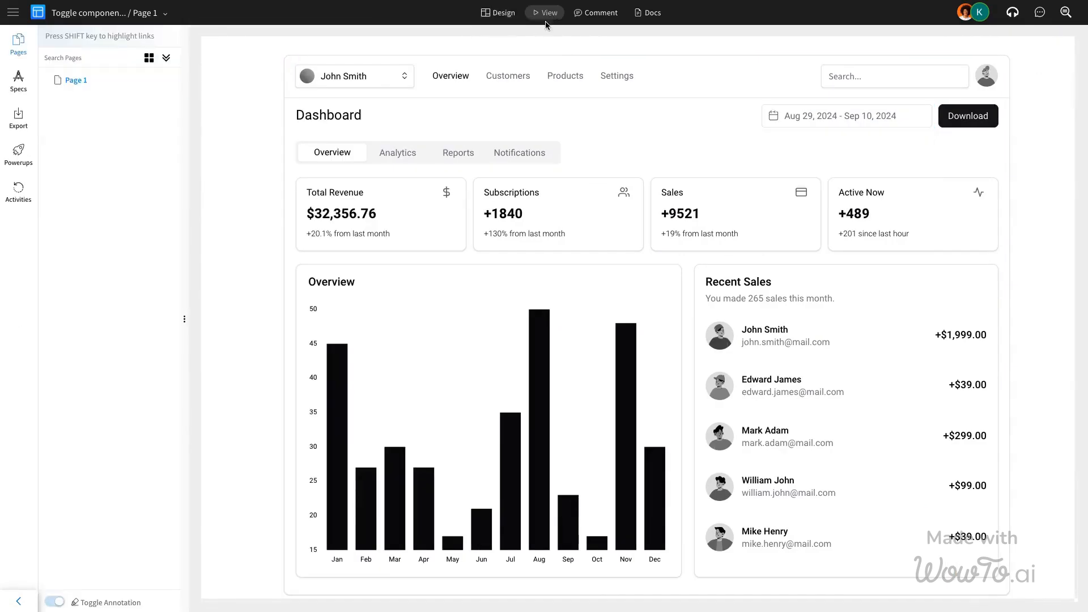
mouse_move(804, 136)
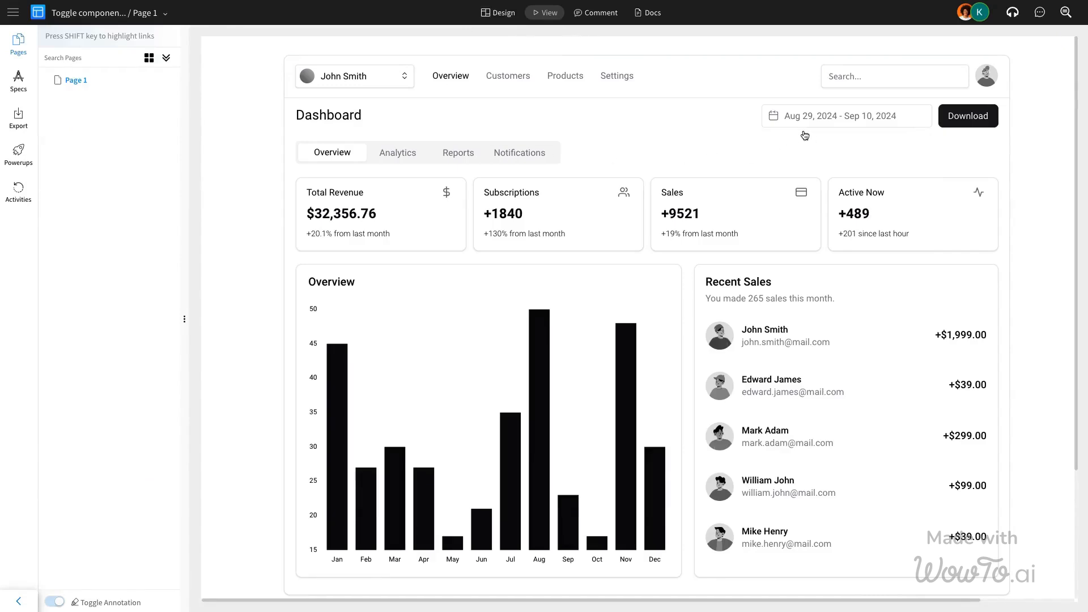
left_click(847, 115)
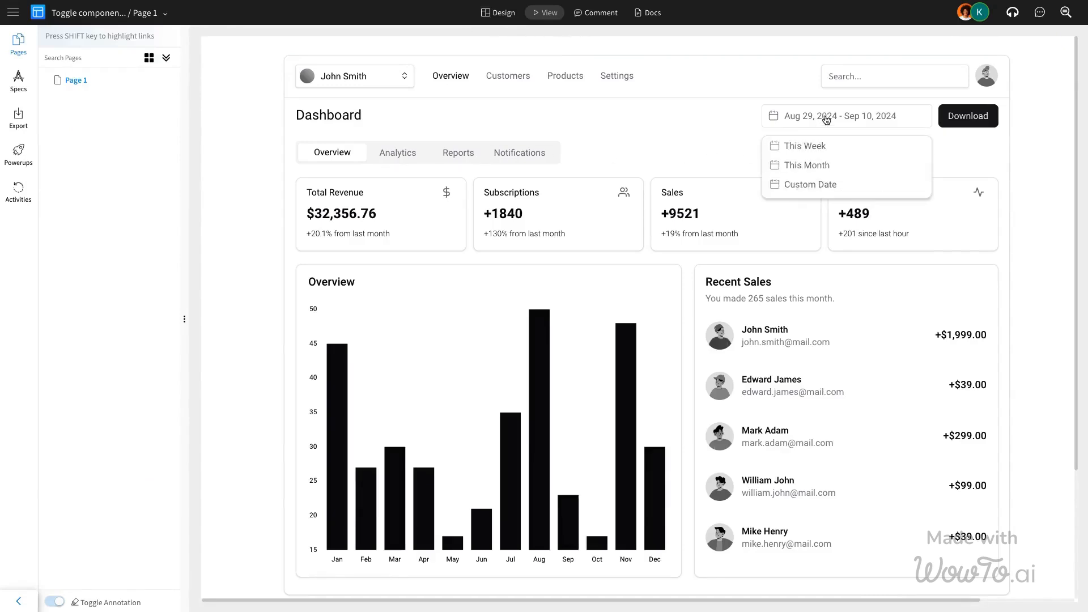
left_click(846, 117)
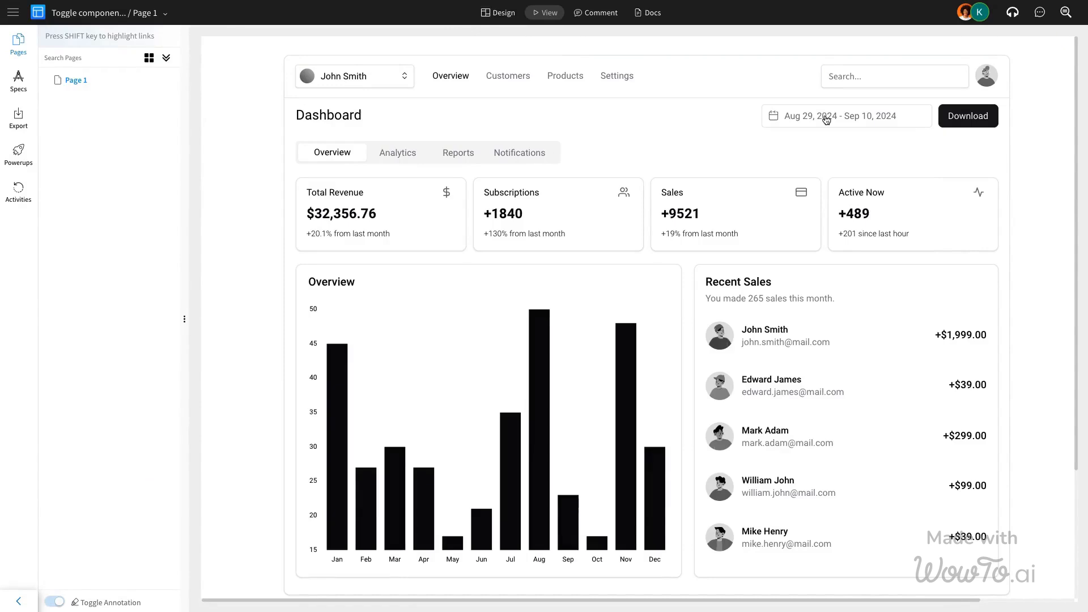
mouse_move(846, 120)
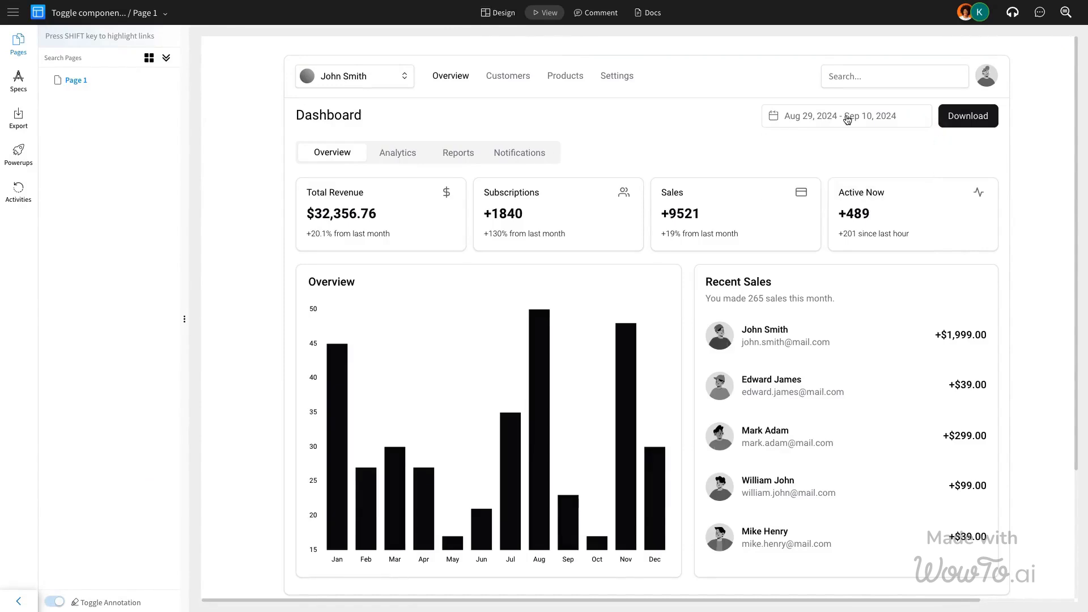